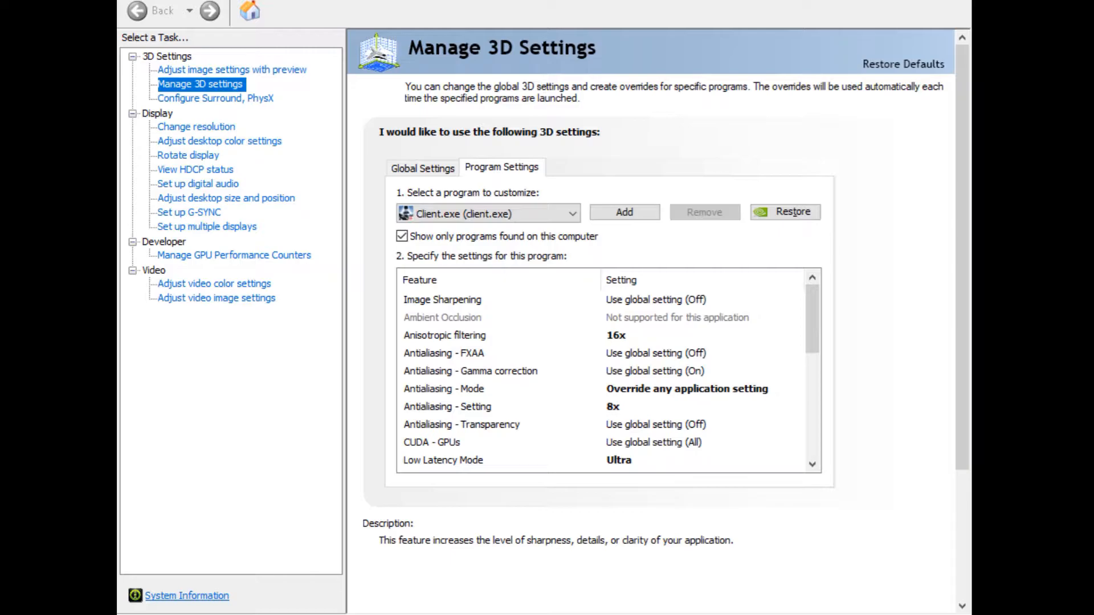
mouse_move(589, 150)
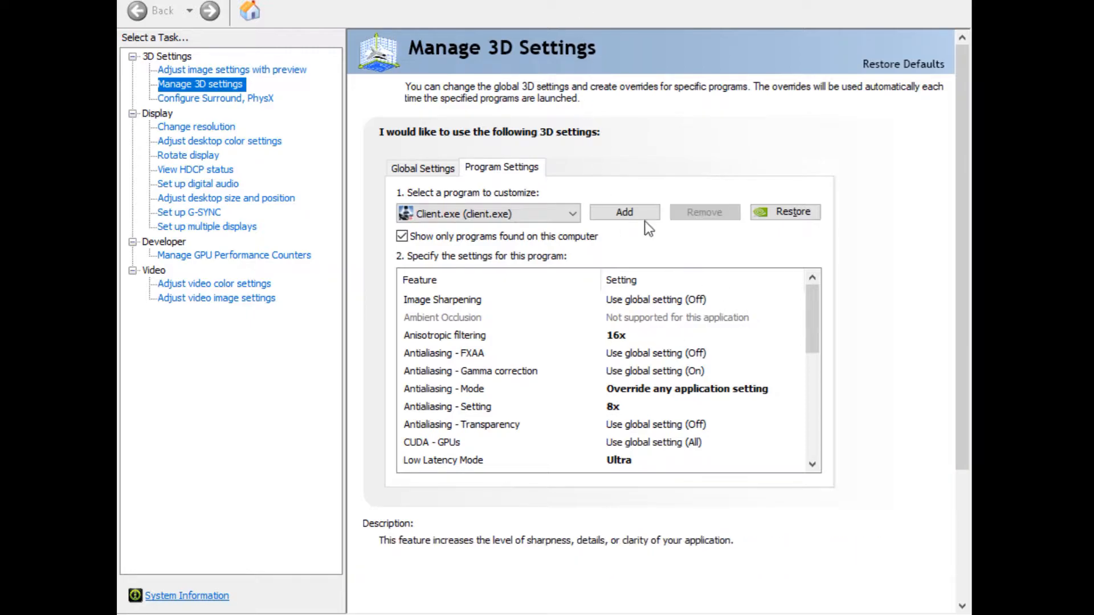
mouse_move(638, 143)
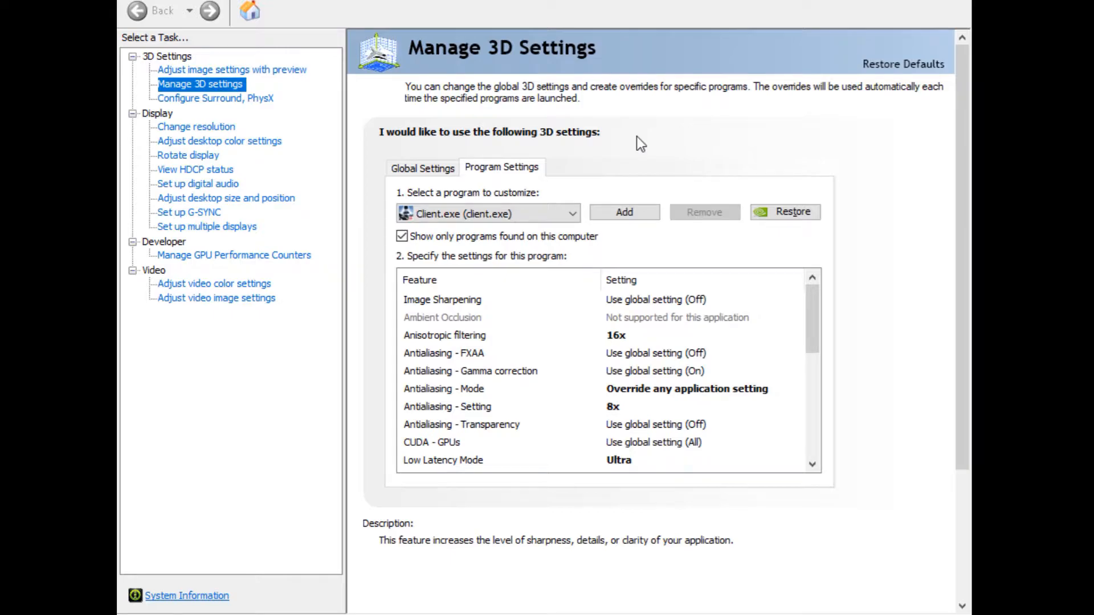
mouse_move(715, 194)
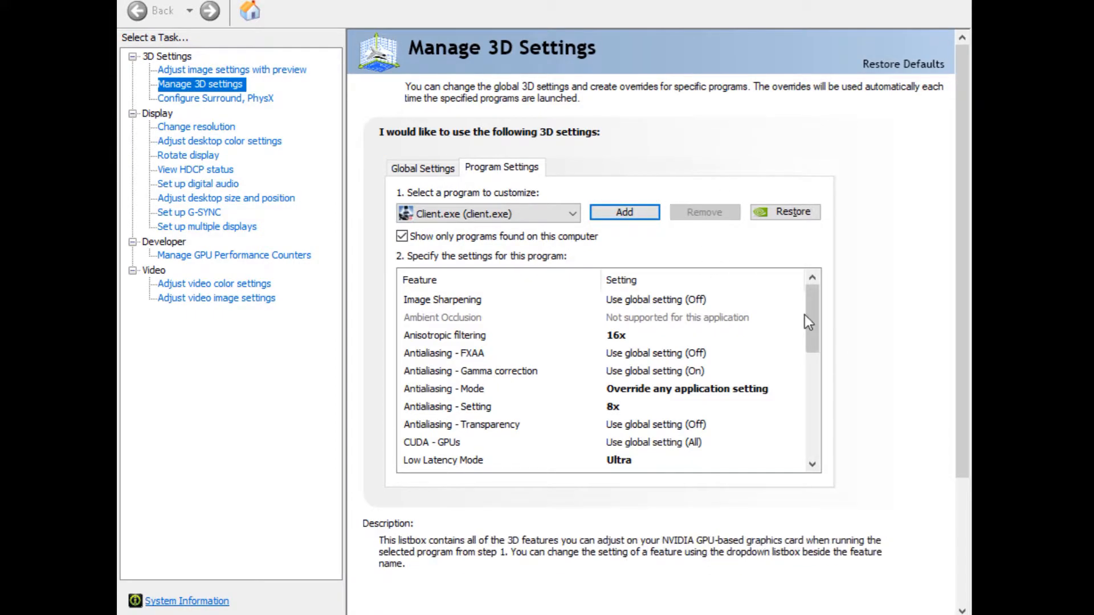
Review Client.exe's Antialiasing Mode, preferred refresh rate and anisotropic sample optimization settings
click(444, 335)
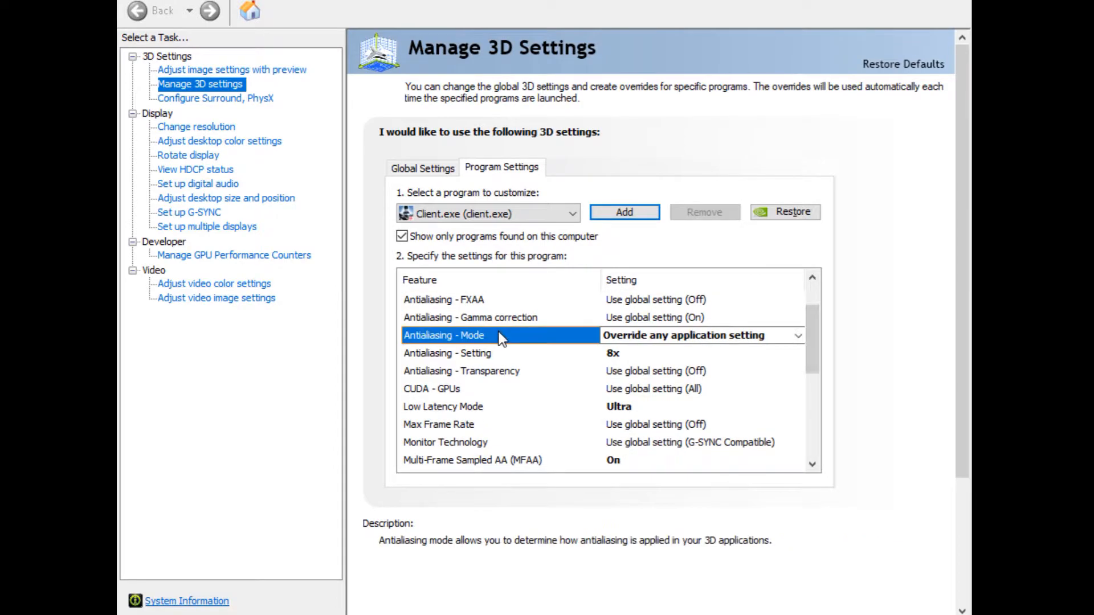
scroll(down, 3)
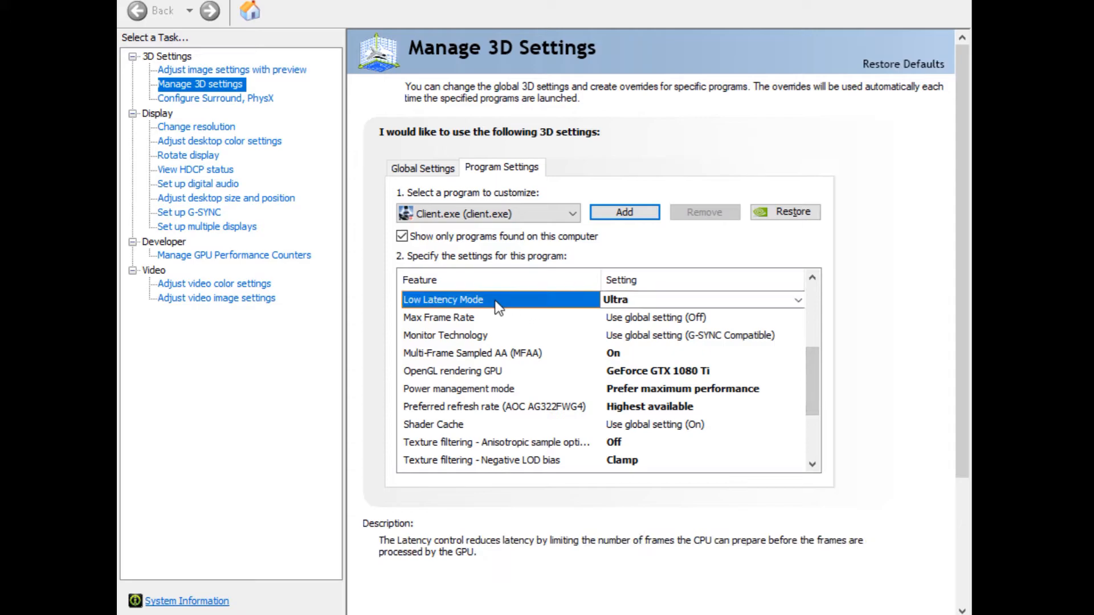
scroll(down, 3)
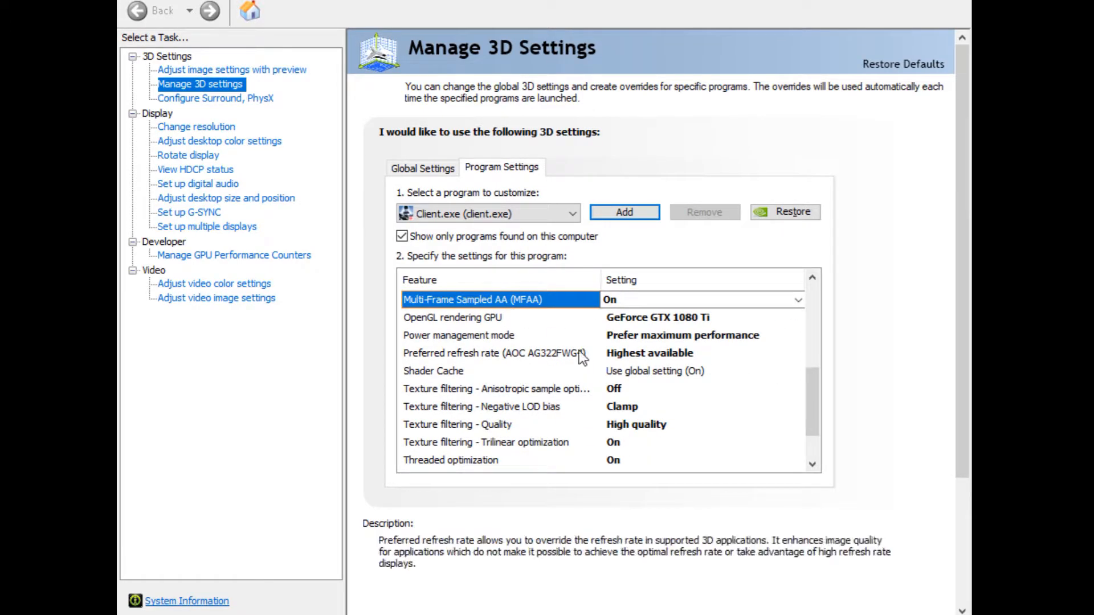
click(455, 335)
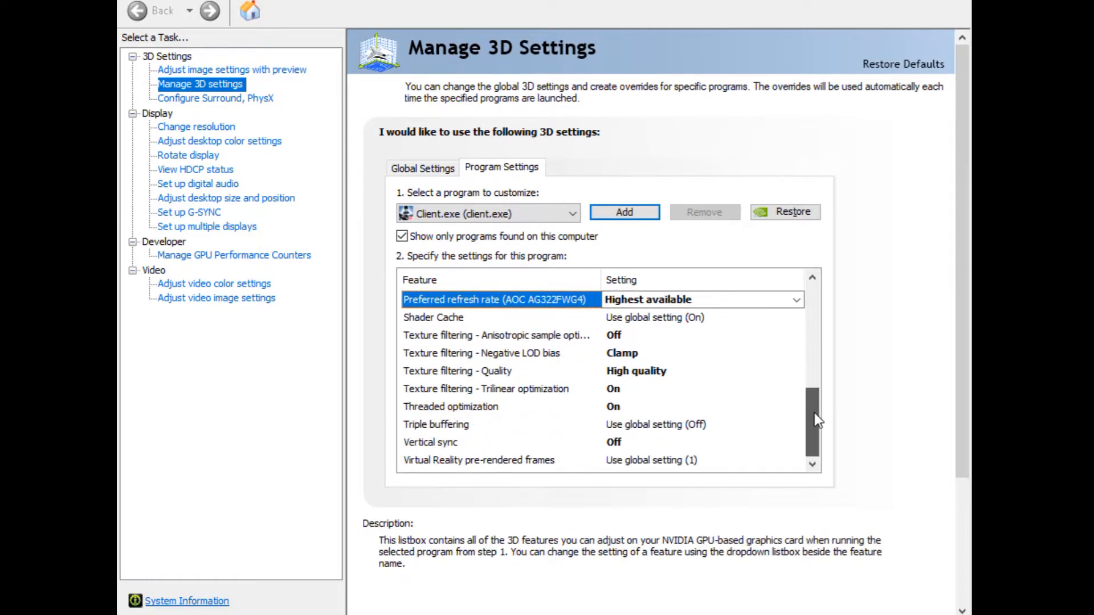
click(493, 335)
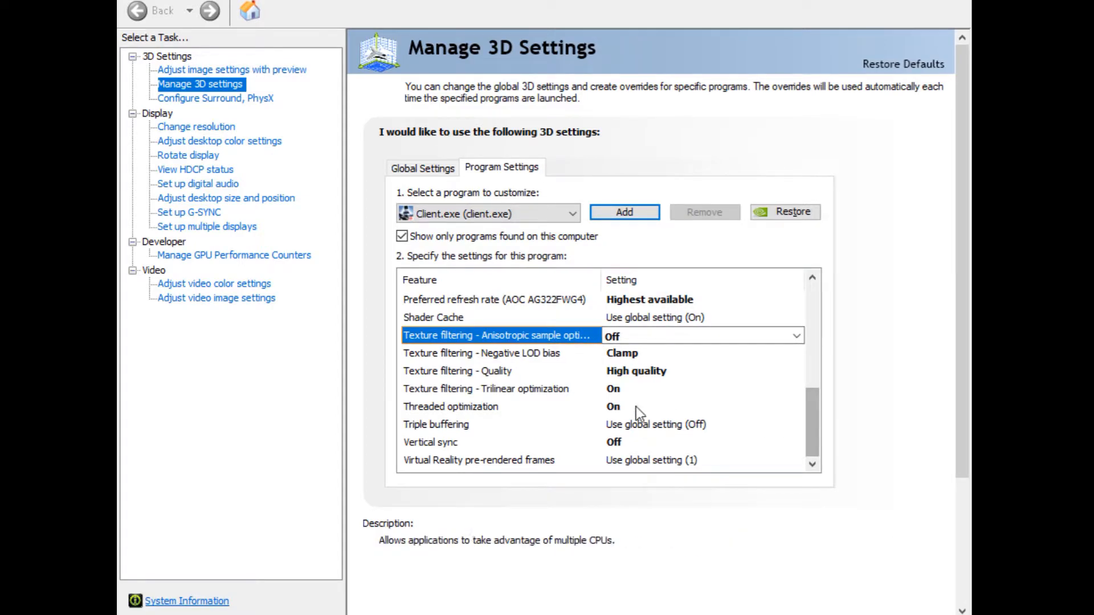
click(497, 335)
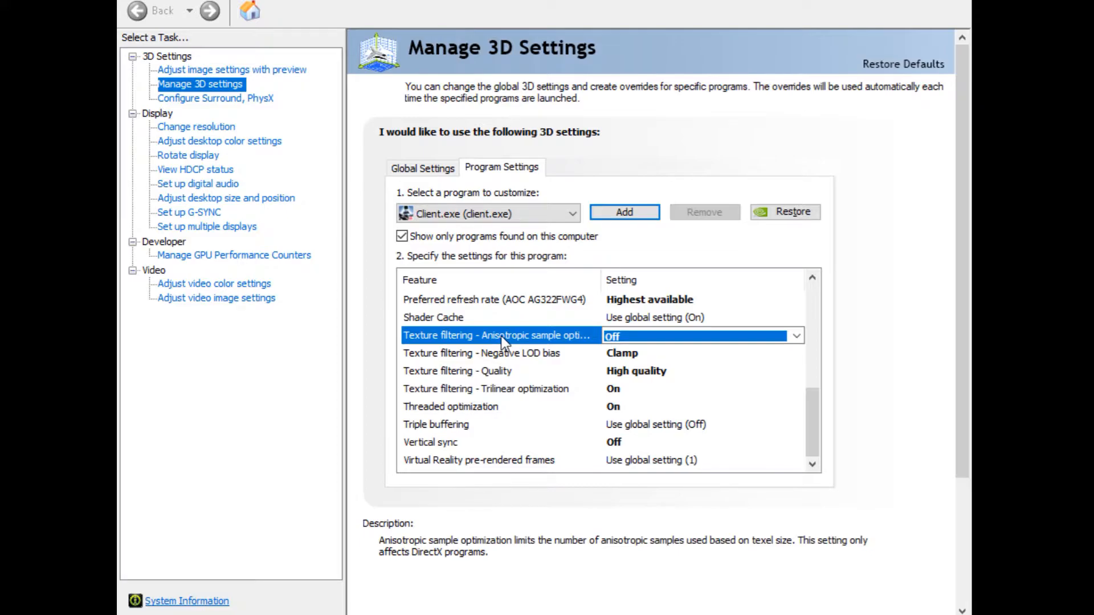
Review Negative LOD bias, texture filtering quality and Vertical sync, then open Cyber Hunter's config.ini
click(492, 353)
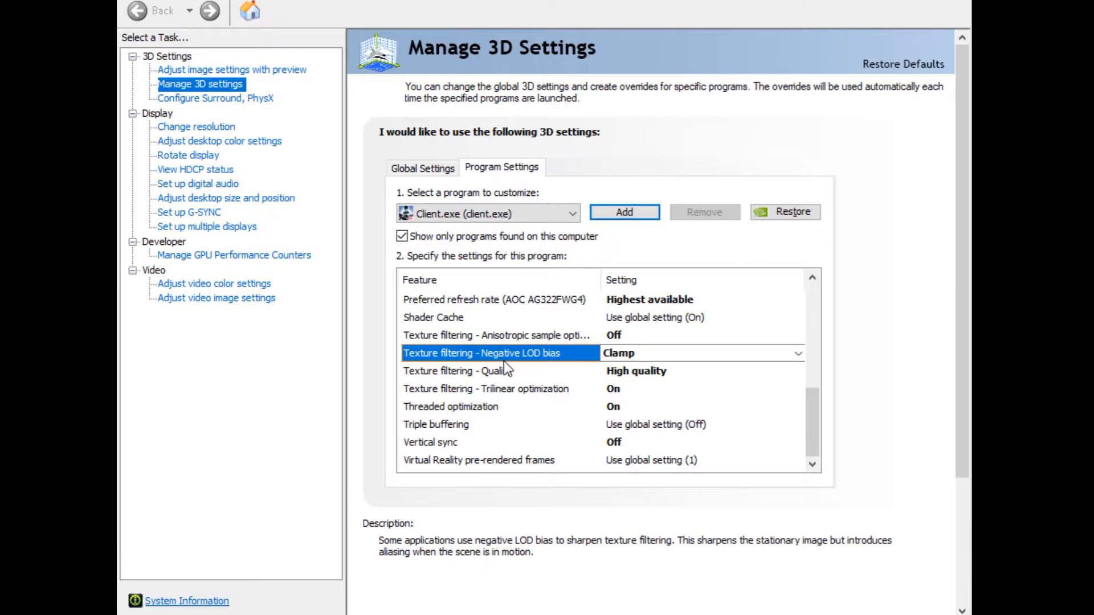
click(456, 371)
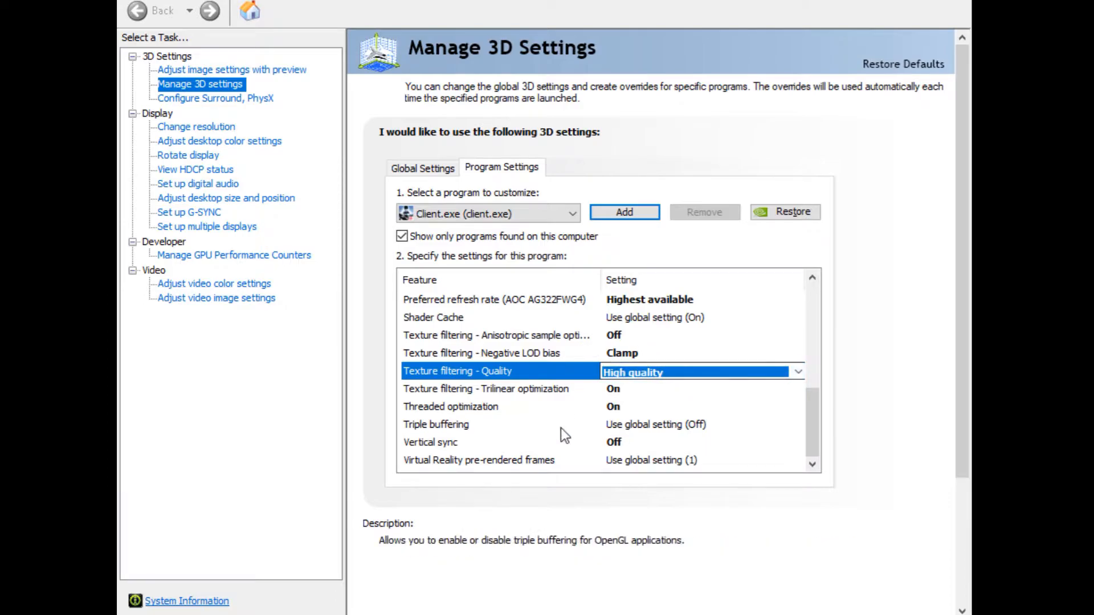
click(473, 406)
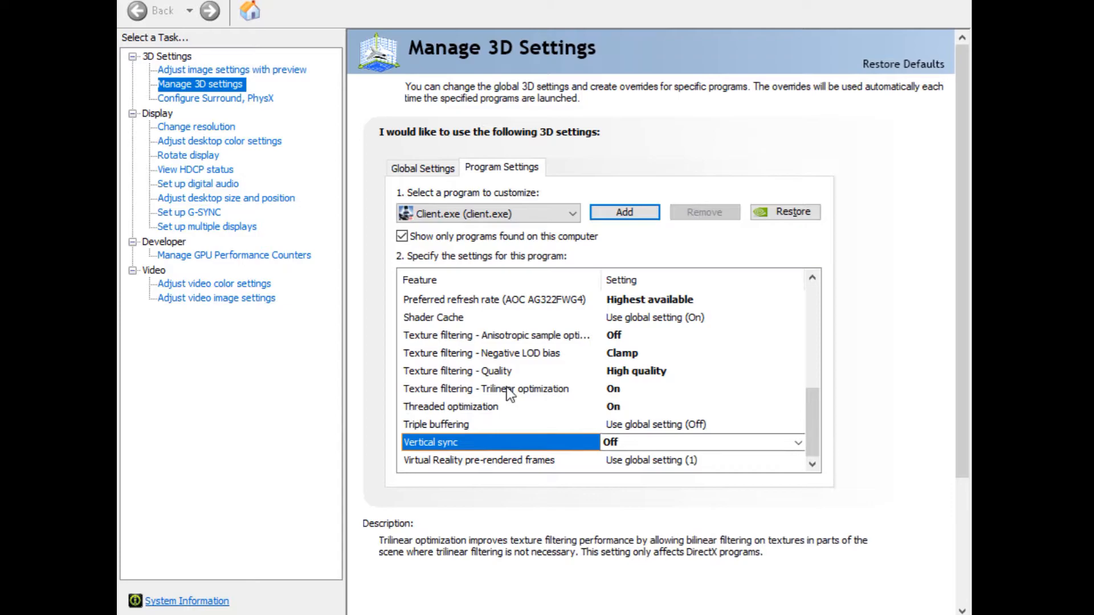
click(485, 390)
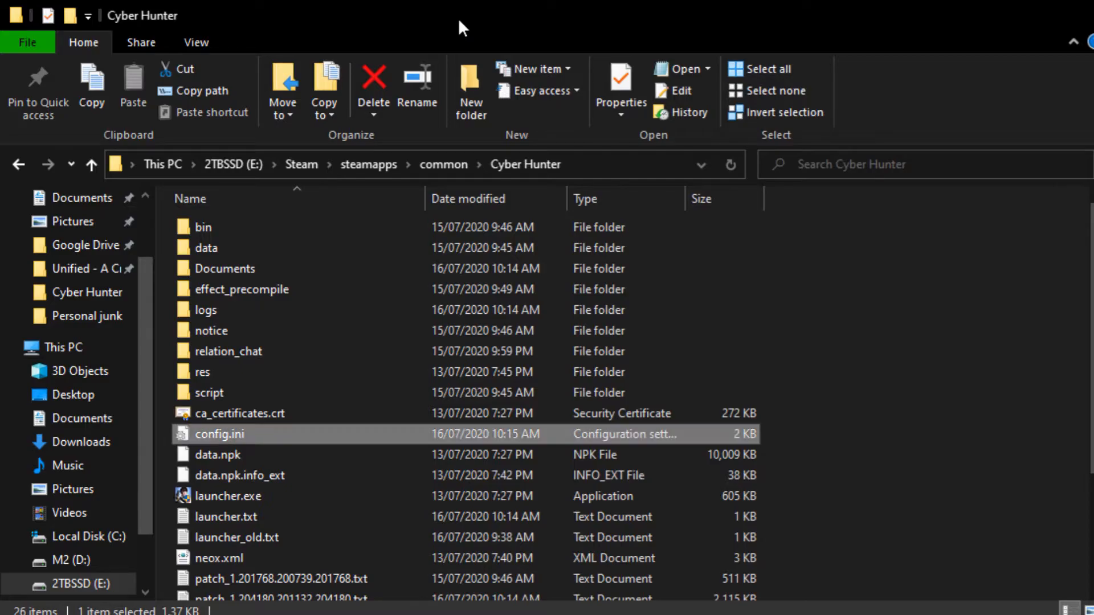
mouse_move(472, 143)
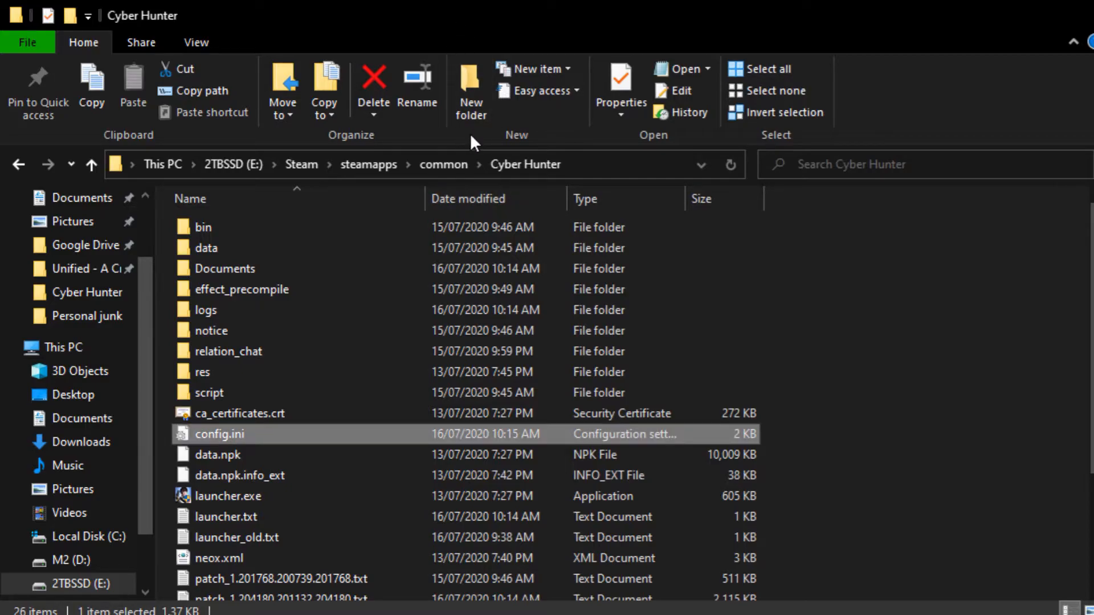
mouse_move(162, 177)
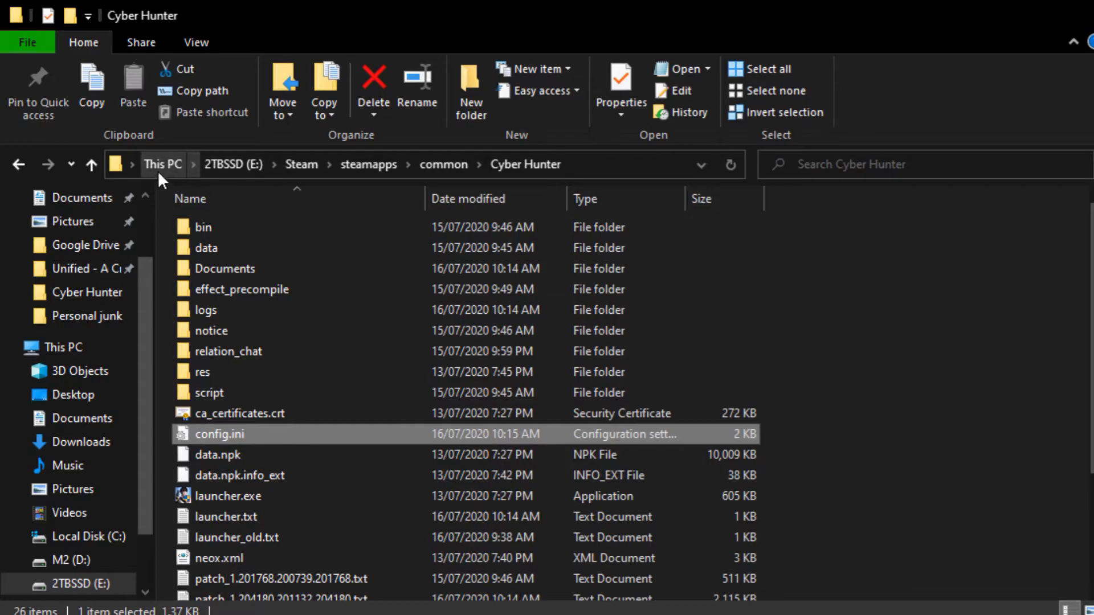
mouse_move(337, 367)
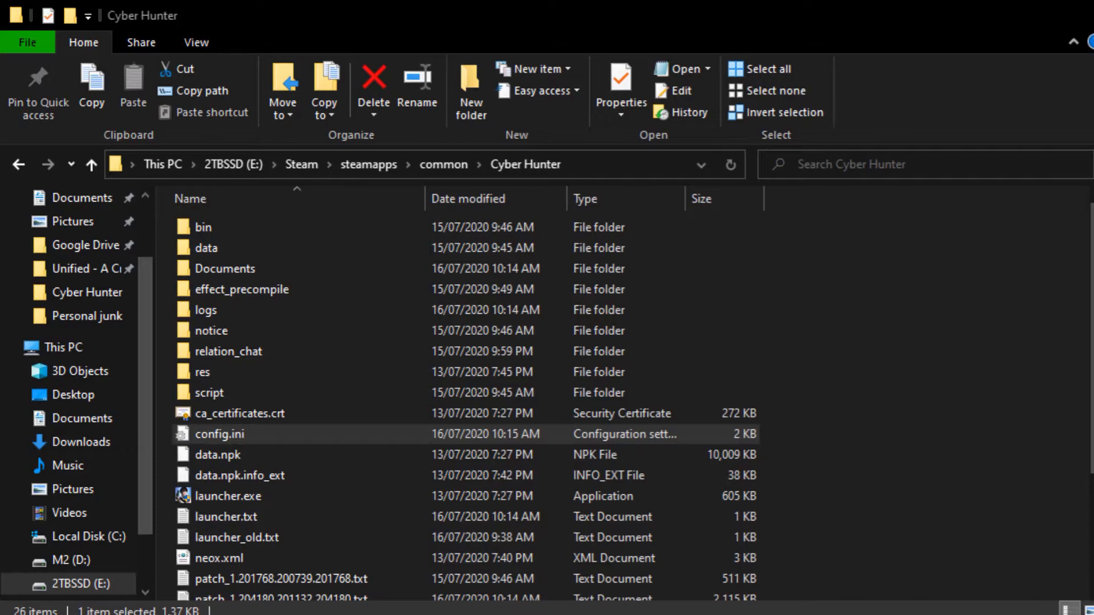
double_click(221, 434)
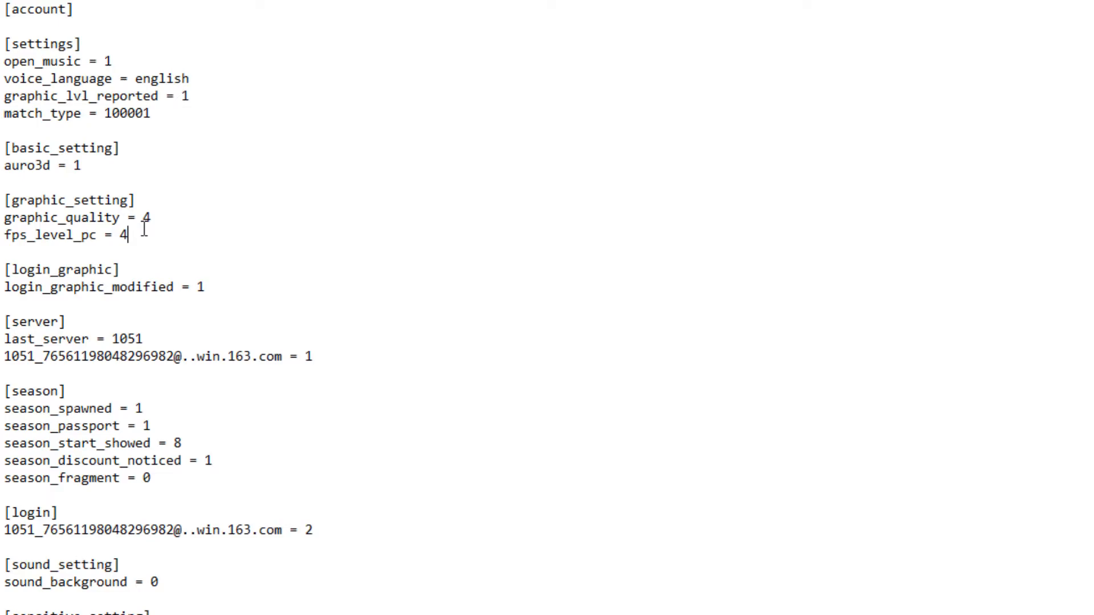
Scroll config.ini to confirm fps_level_pc = 4 under graphic_setting and view sensitive_setting values
scroll(down, 3)
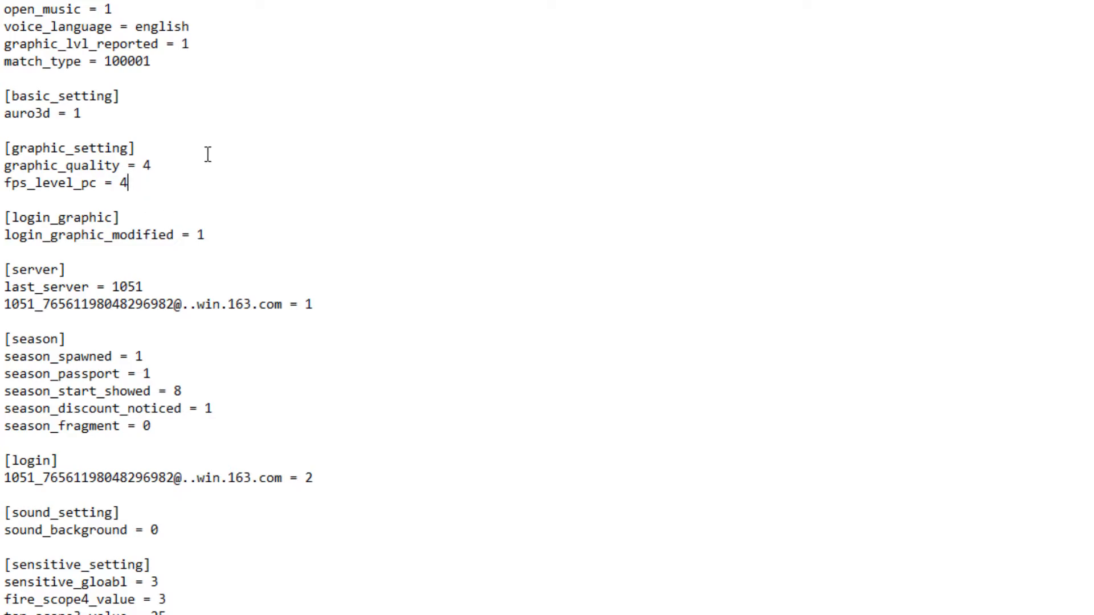
scroll(down, 3)
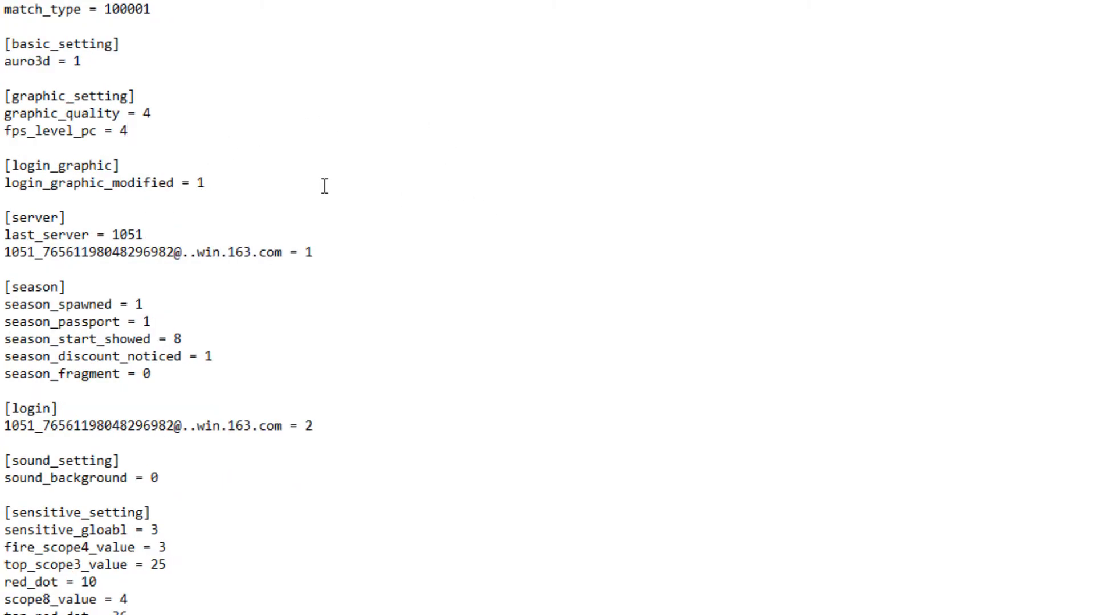
mouse_move(387, 326)
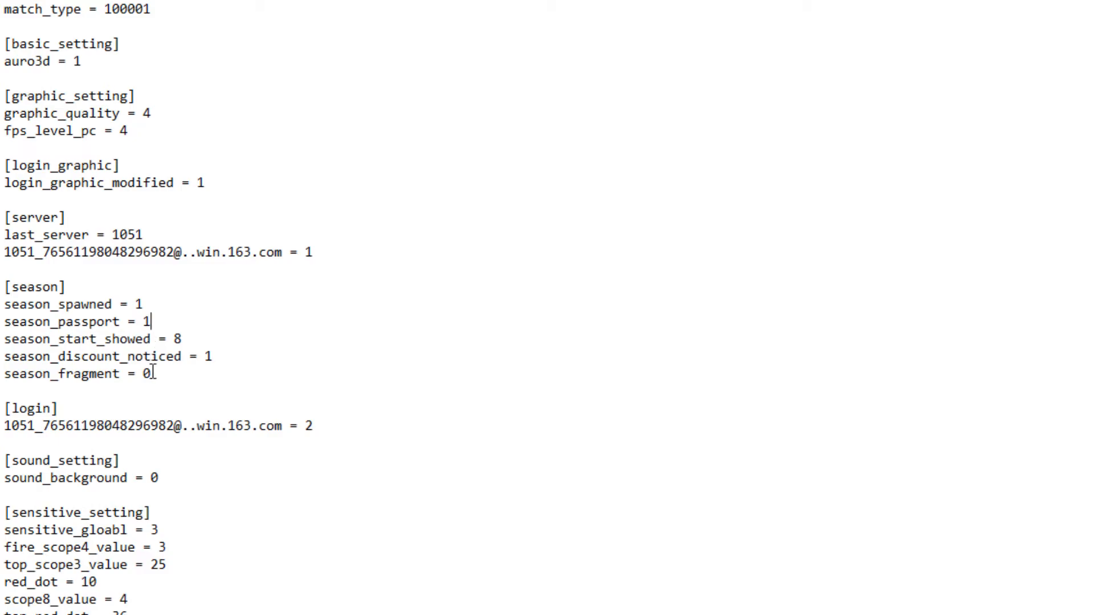
scroll(down, 3)
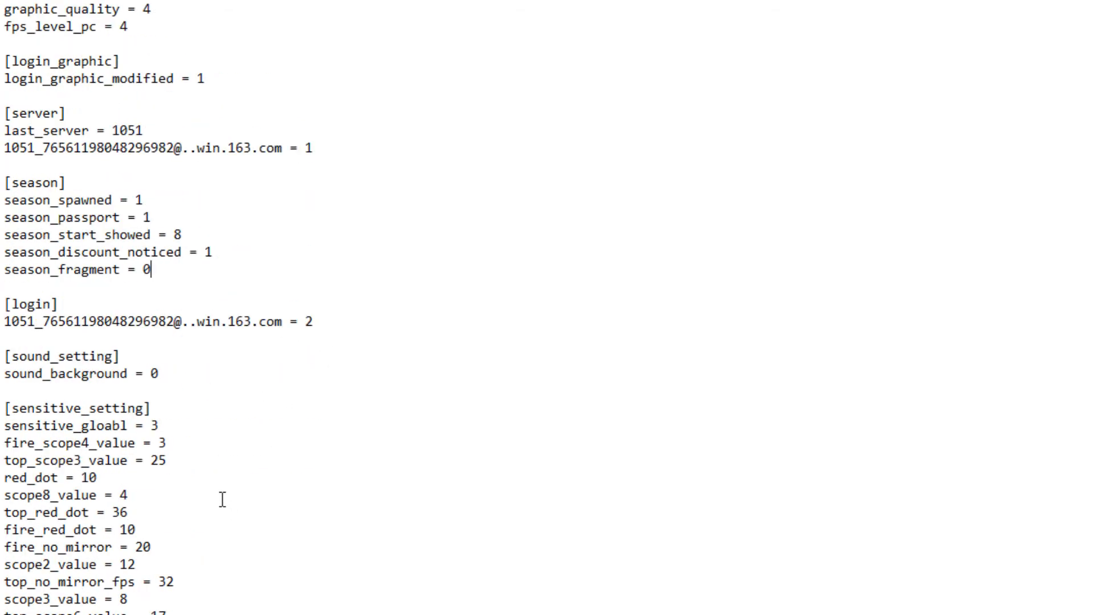
scroll(down, 3)
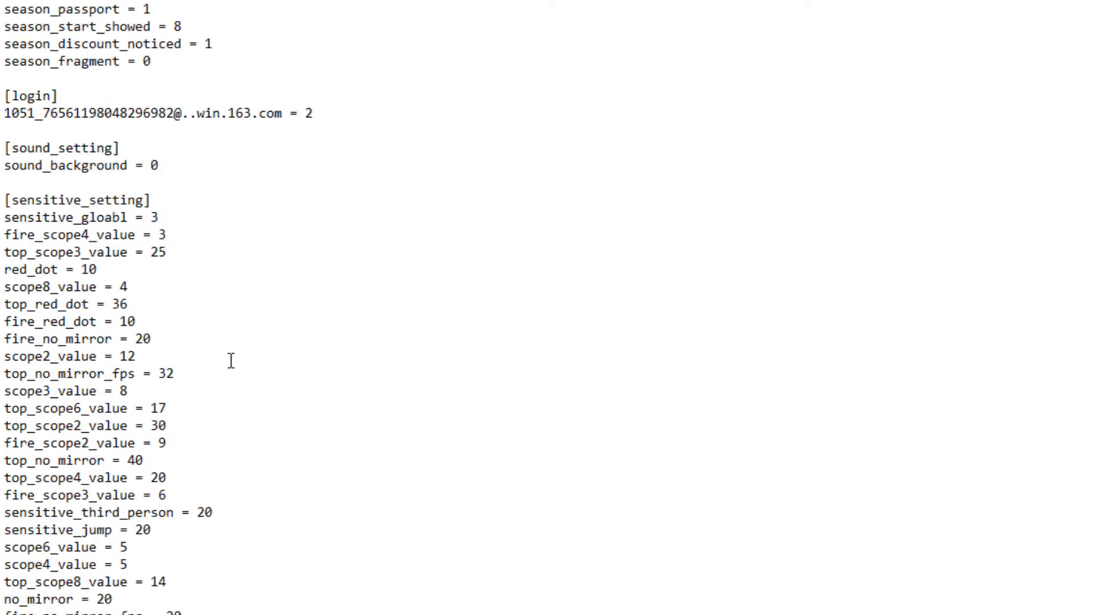
scroll(down, 3)
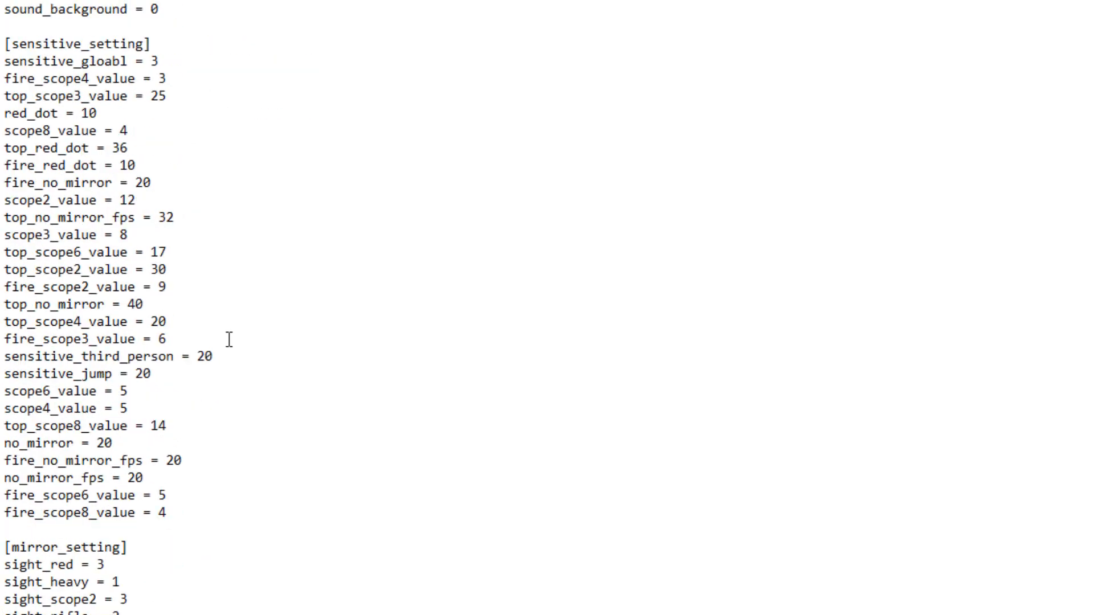
scroll(down, 3)
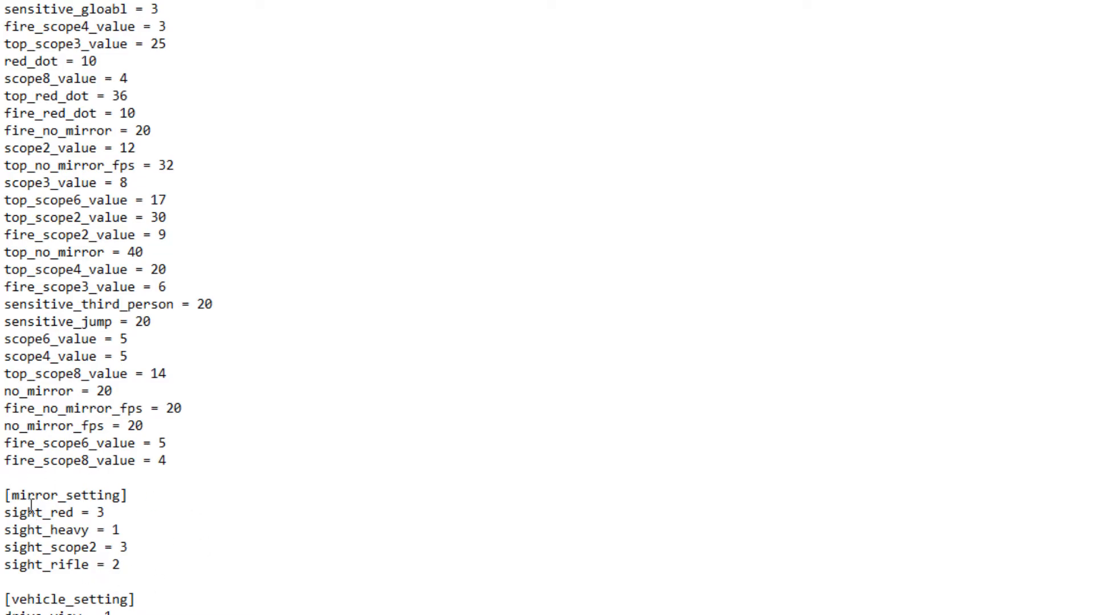
scroll(down, 3)
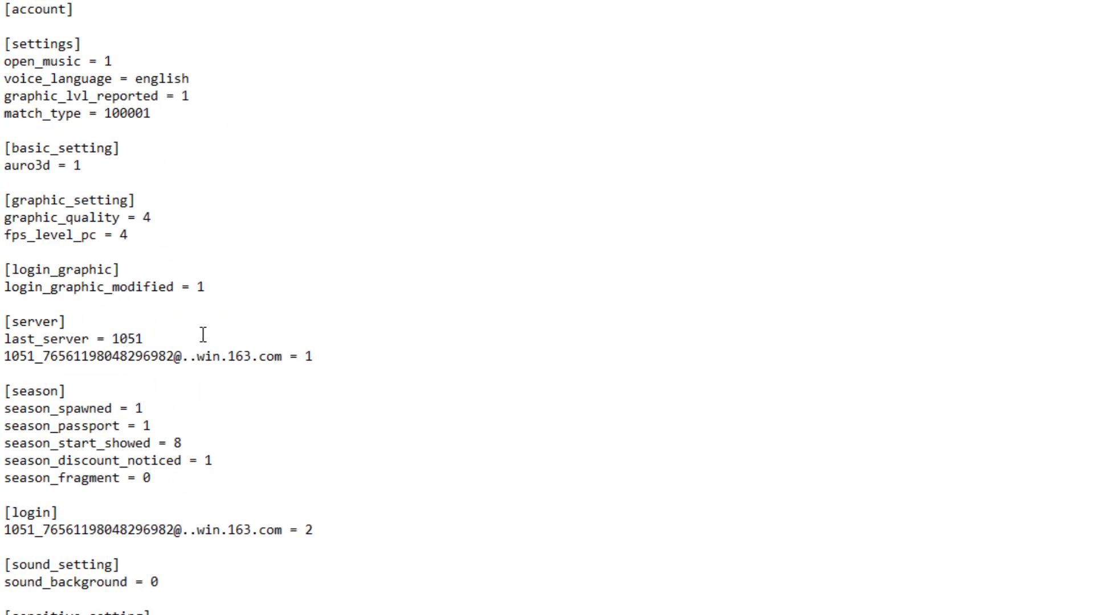
click(140, 478)
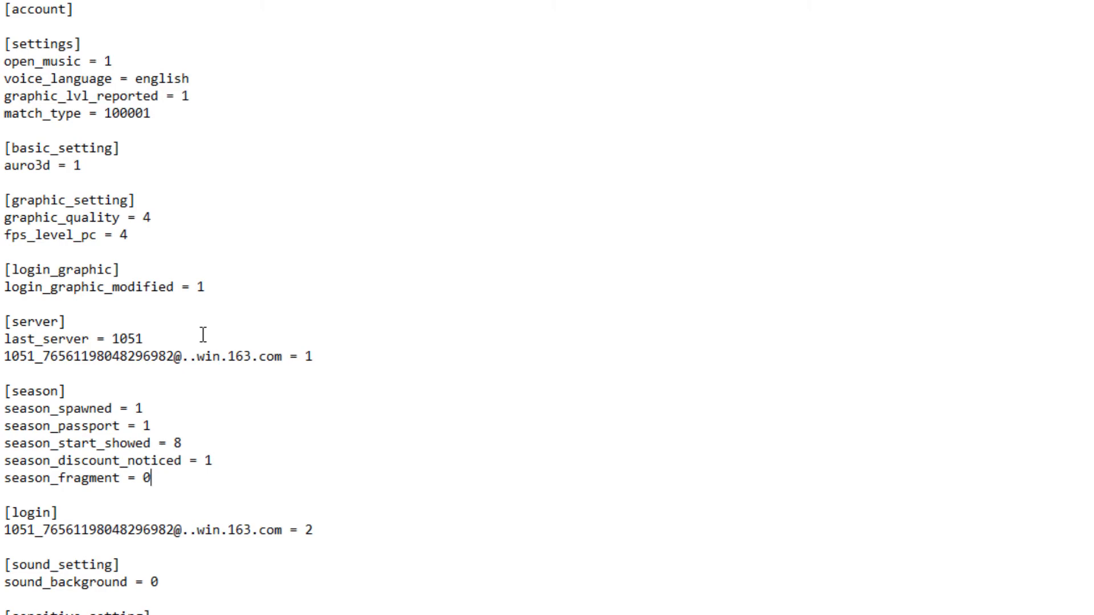